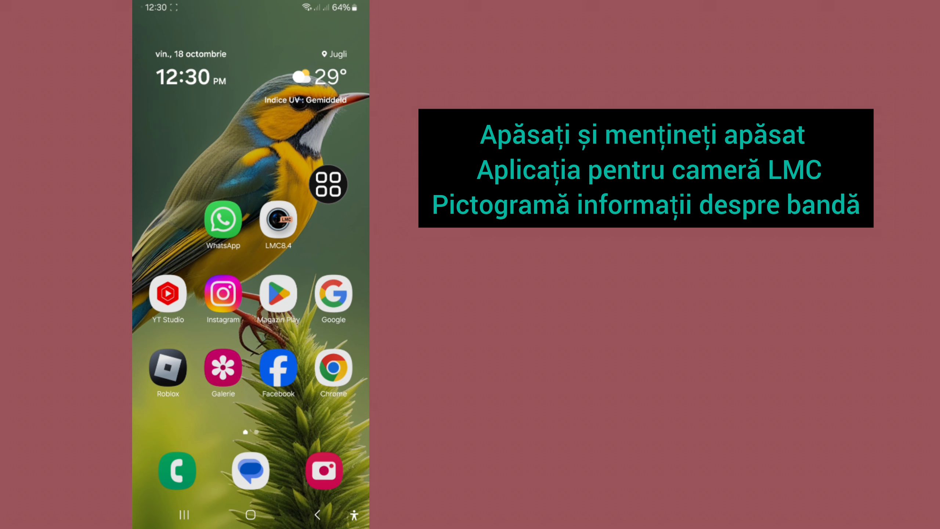
Open the app info page for the LMC8.4 camera app from its home-screen icon
left_click(279, 223)
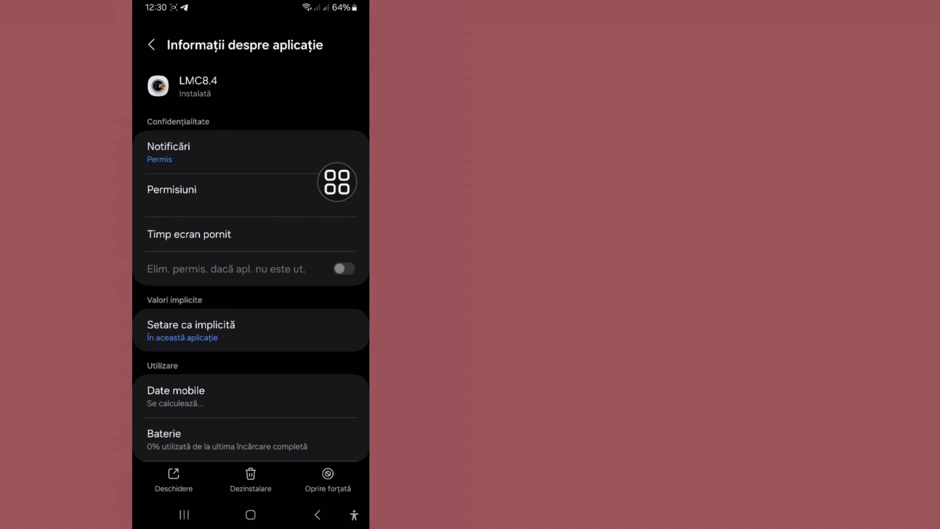
Empty LMC8.4's cache from its storage page so Cache shows 0 B
scroll("down", 3)
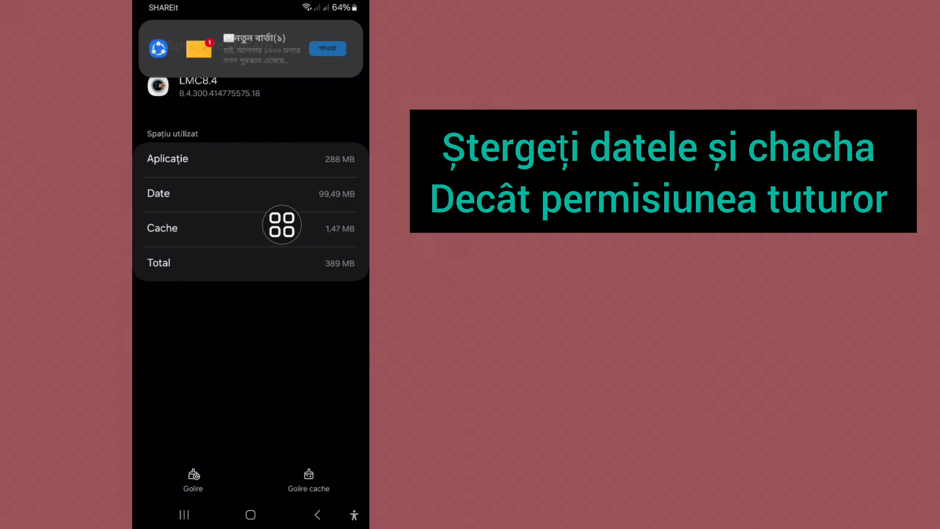
mouse_move(308, 452)
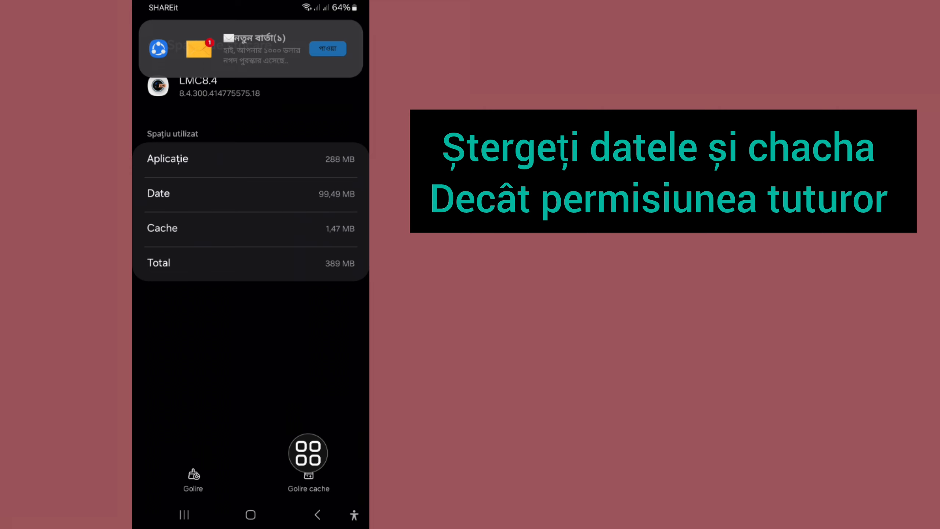
left_click(308, 452)
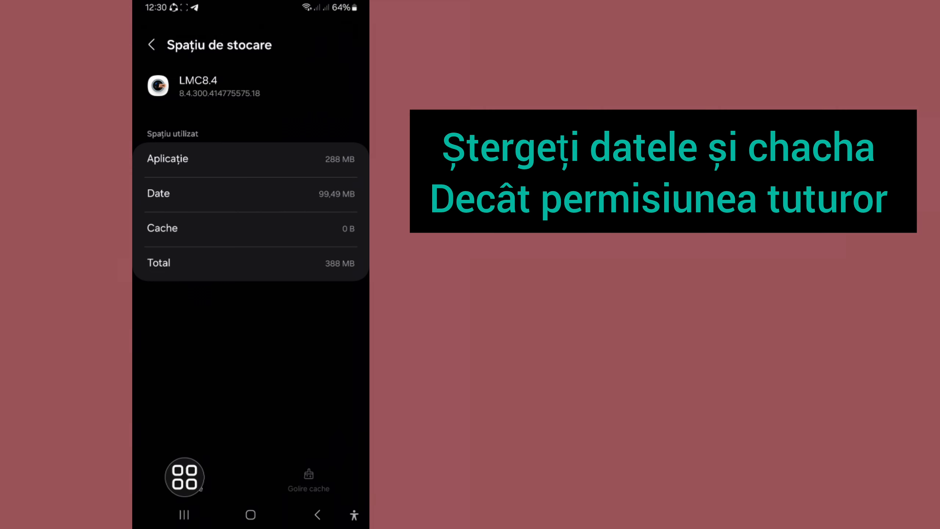
Wipe LMC8.4's app data to 0 B, confirming deletion, and return to app info
left_click(184, 477)
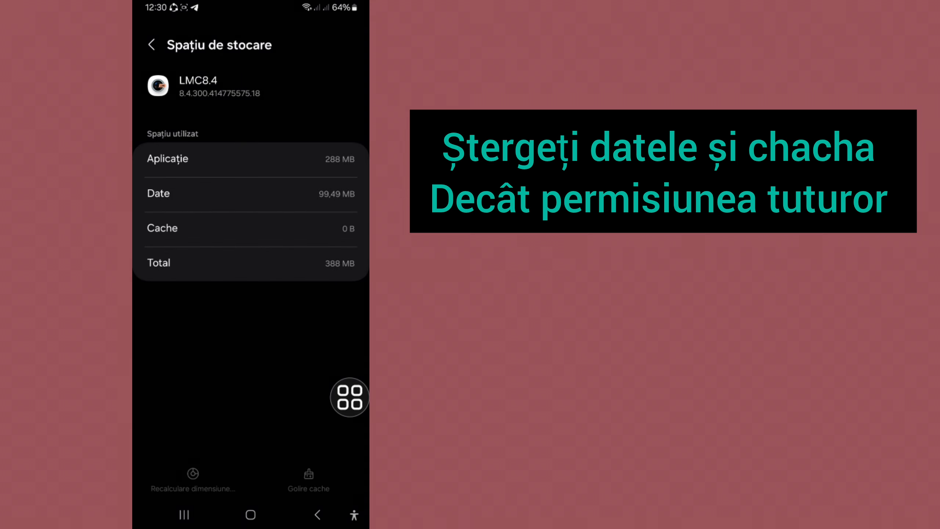
left_click(192, 477)
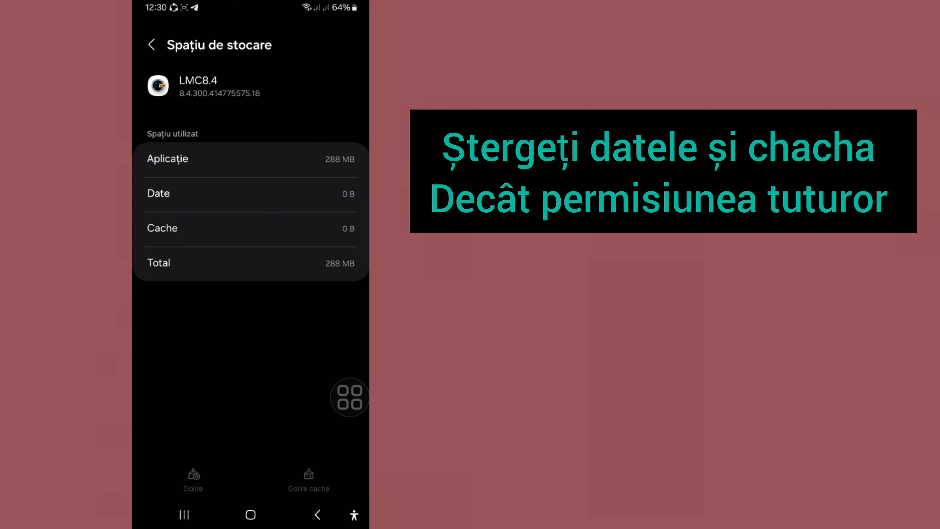
left_click(152, 44)
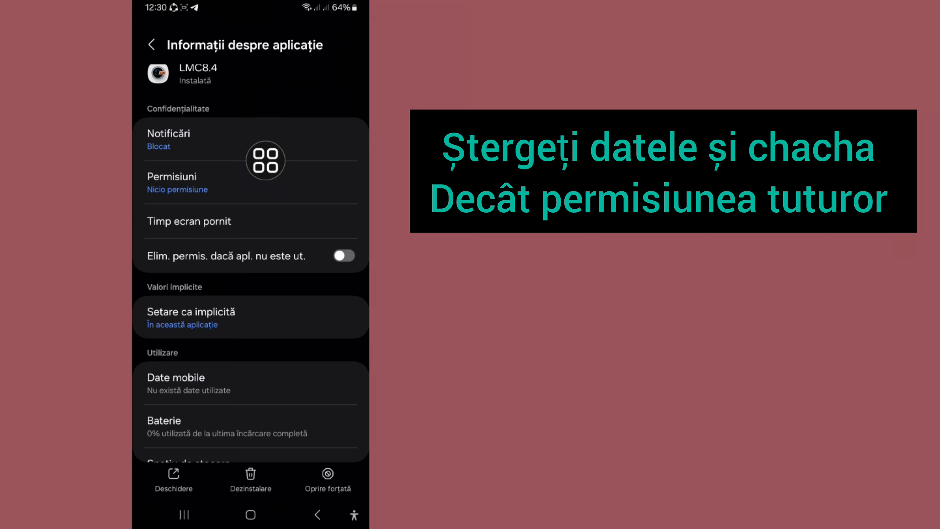
Allow LMC8.4's camera, files and media, and location permissions from its Permissions list
left_click(172, 181)
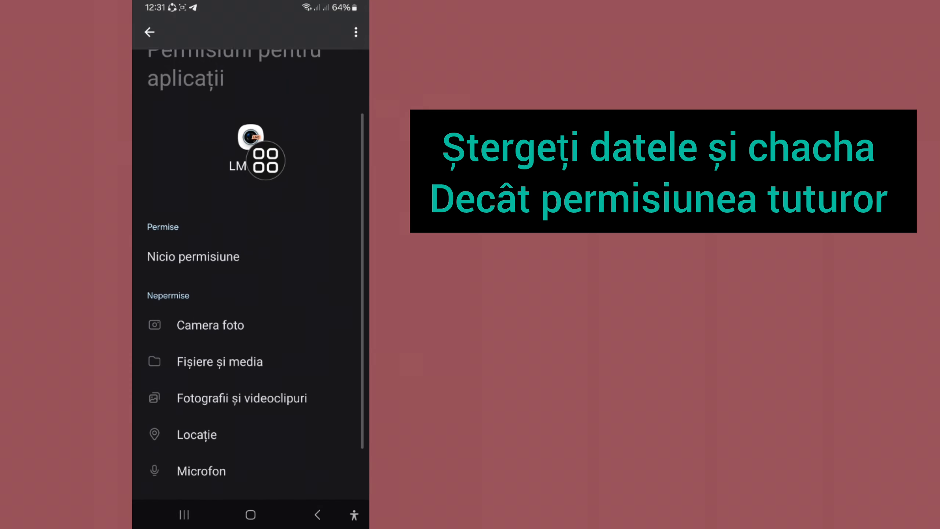
left_click(211, 325)
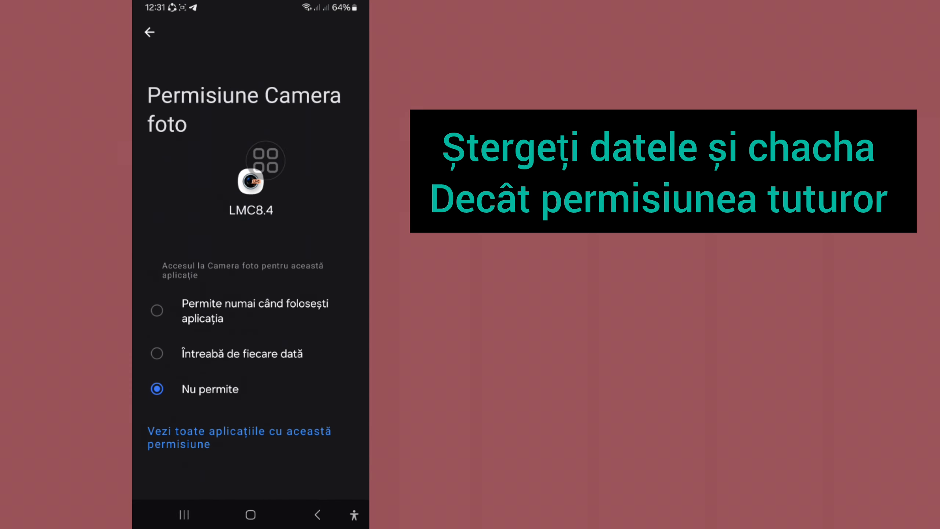
left_click(157, 311)
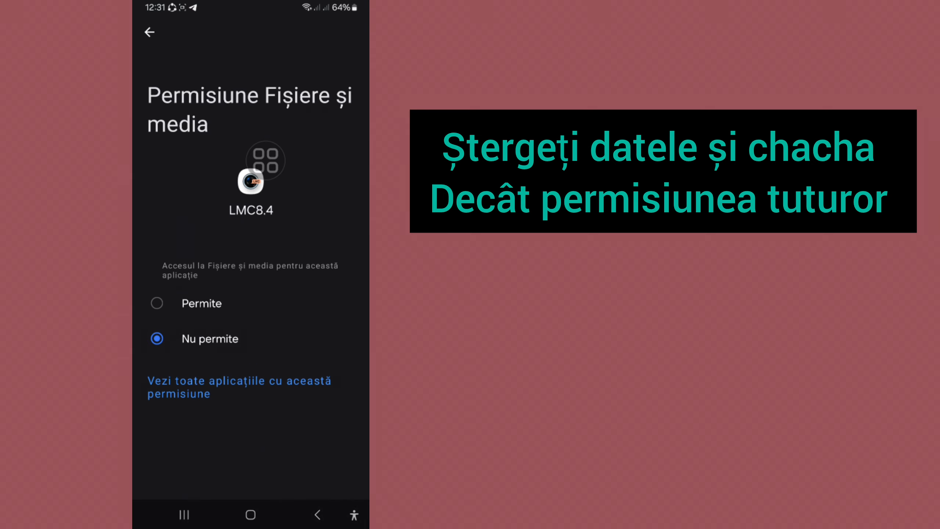
left_click(156, 303)
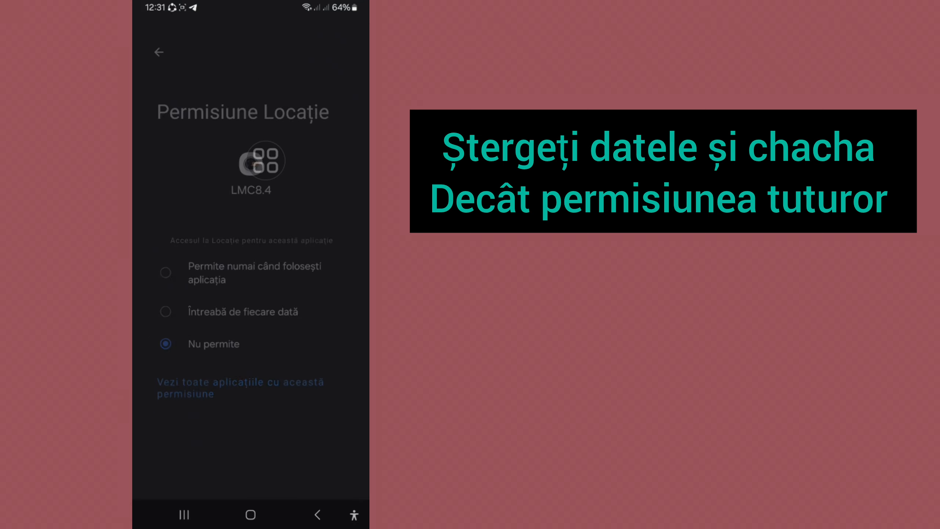
left_click(158, 273)
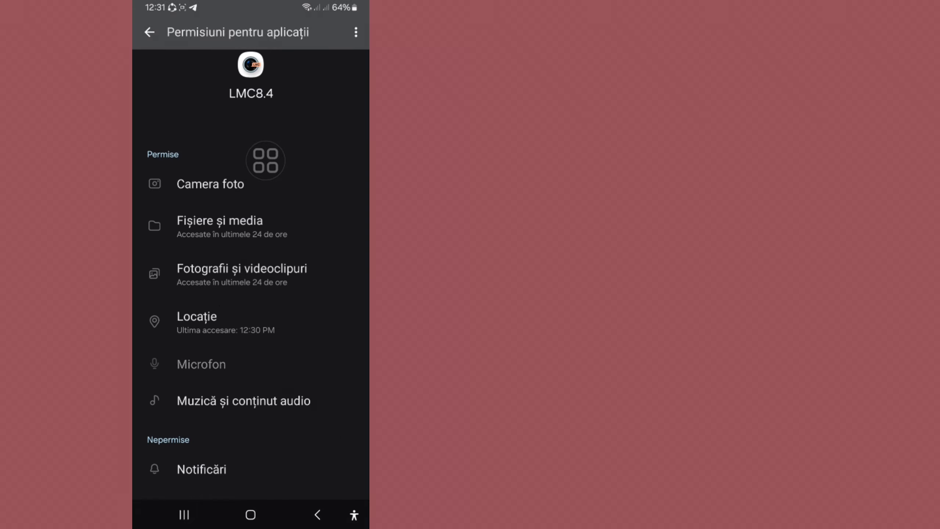
left_click(200, 468)
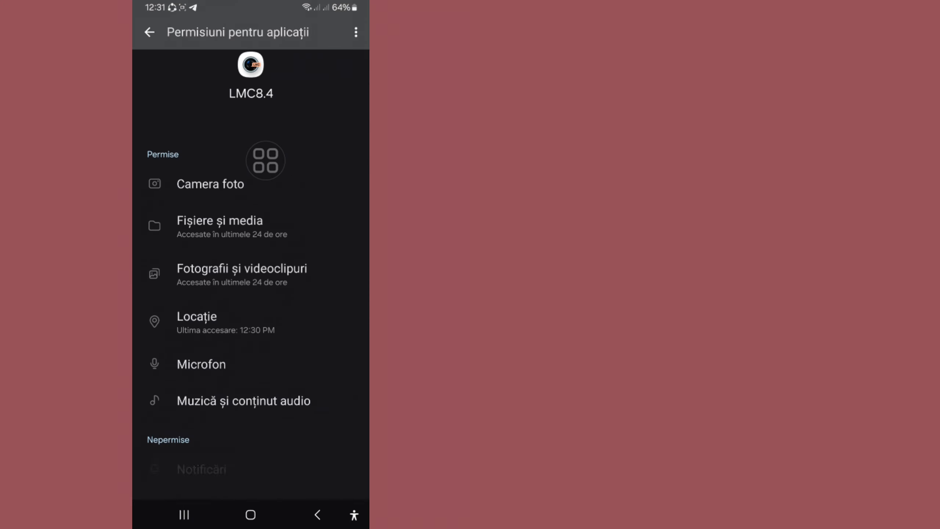
scroll("down", 3)
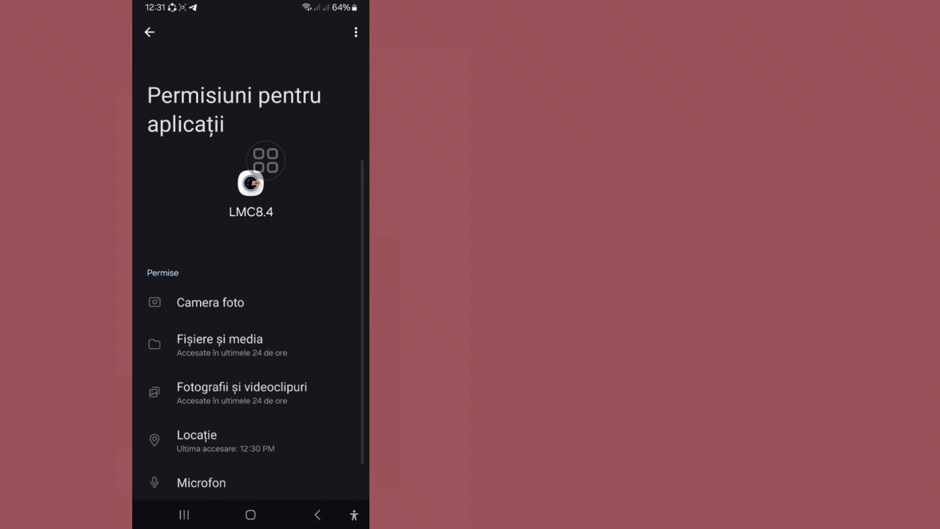
left_click(249, 514)
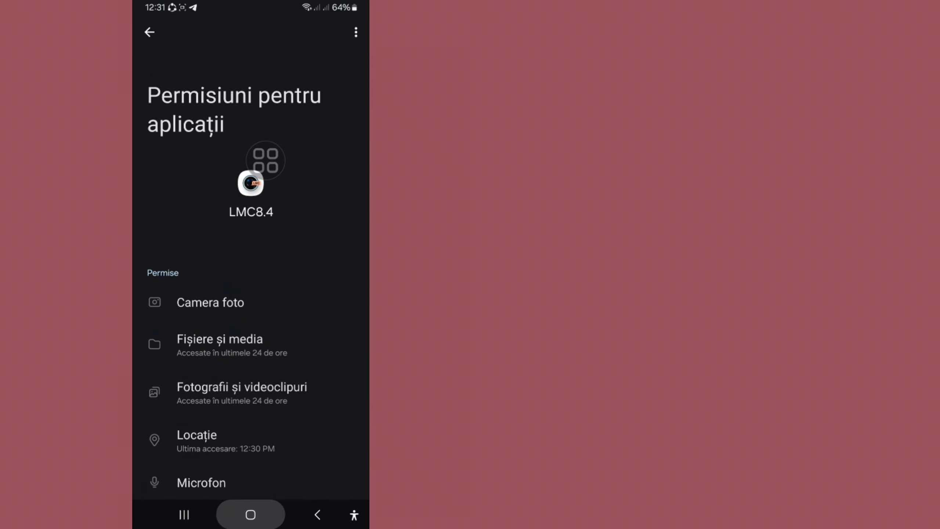